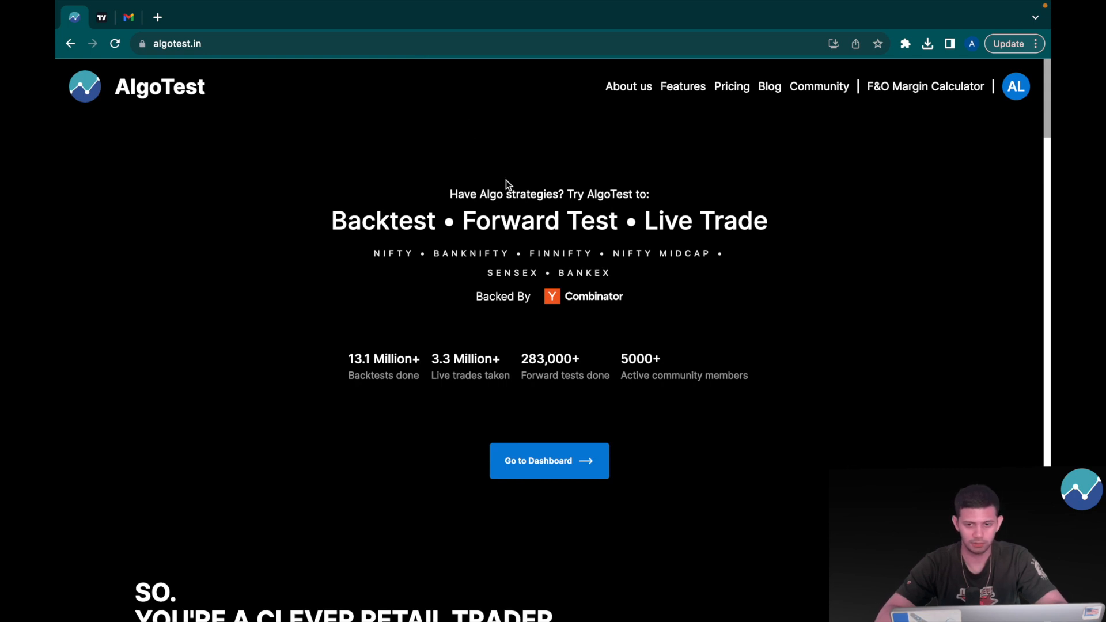
pyautogui.moveTo(568, 488)
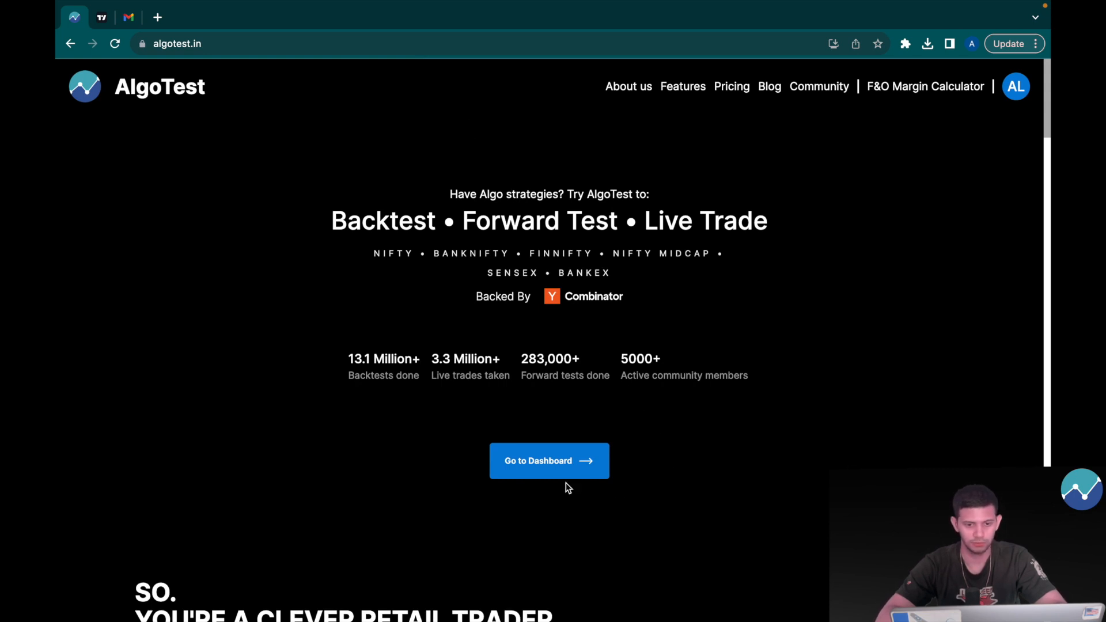
# Open the AlgoTest dashboard and go to the Signals page.
pyautogui.click(550, 461)
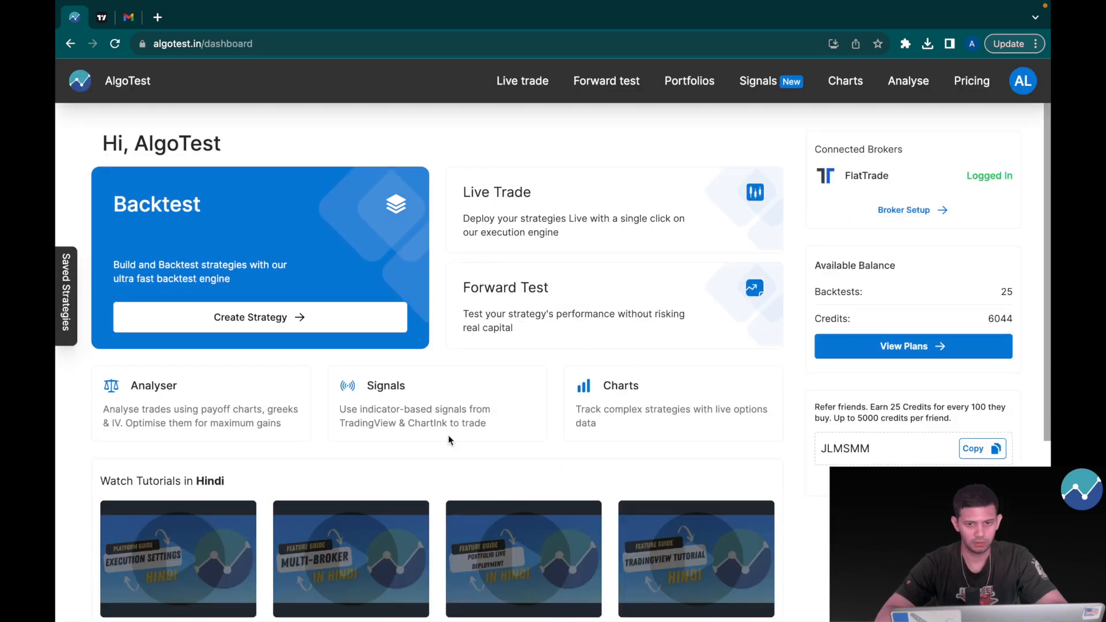
pyautogui.moveTo(792, 115)
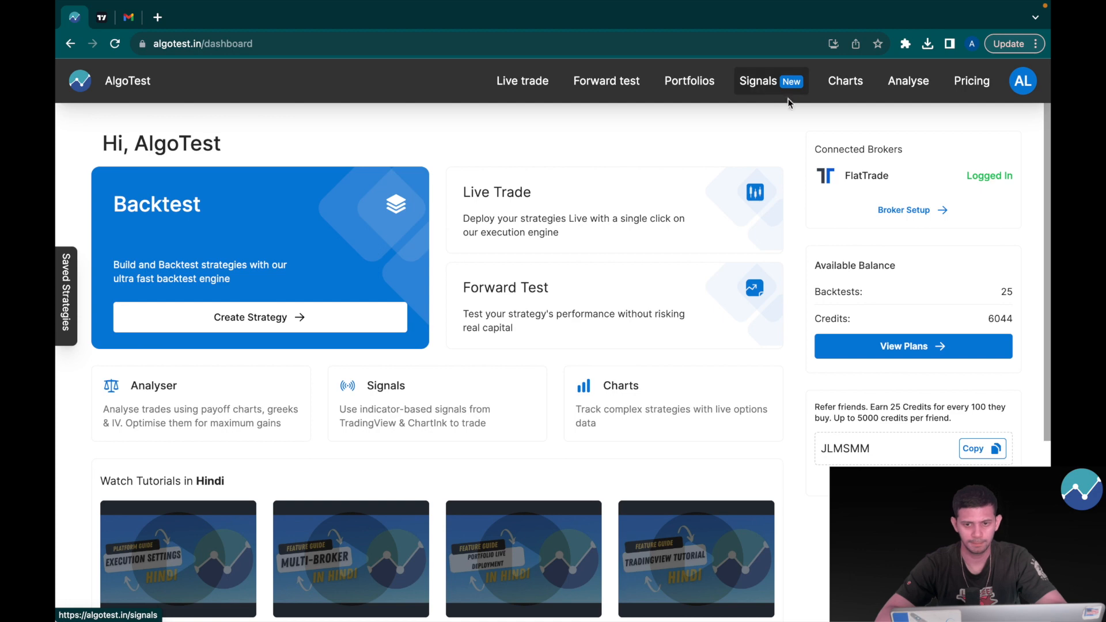
pyautogui.click(757, 80)
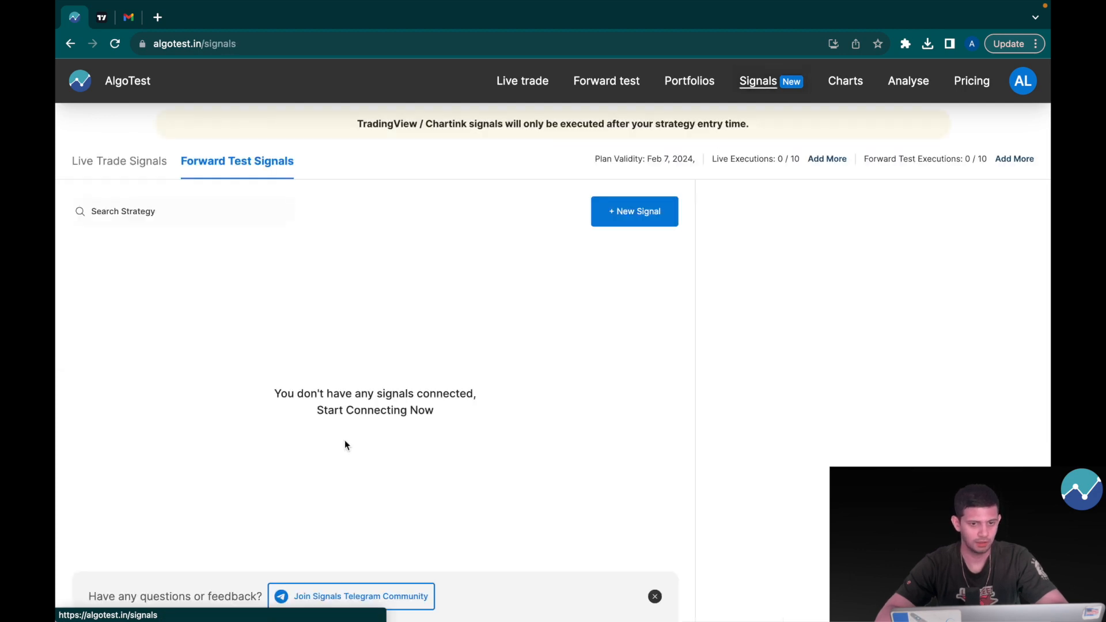
pyautogui.moveTo(289, 240)
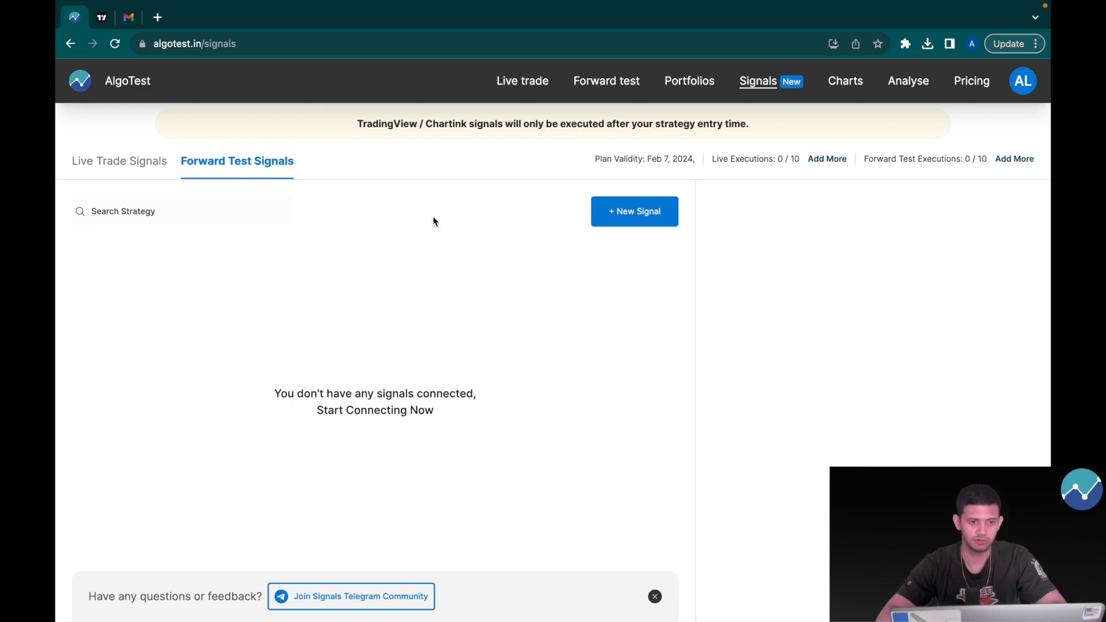
pyautogui.moveTo(343, 217)
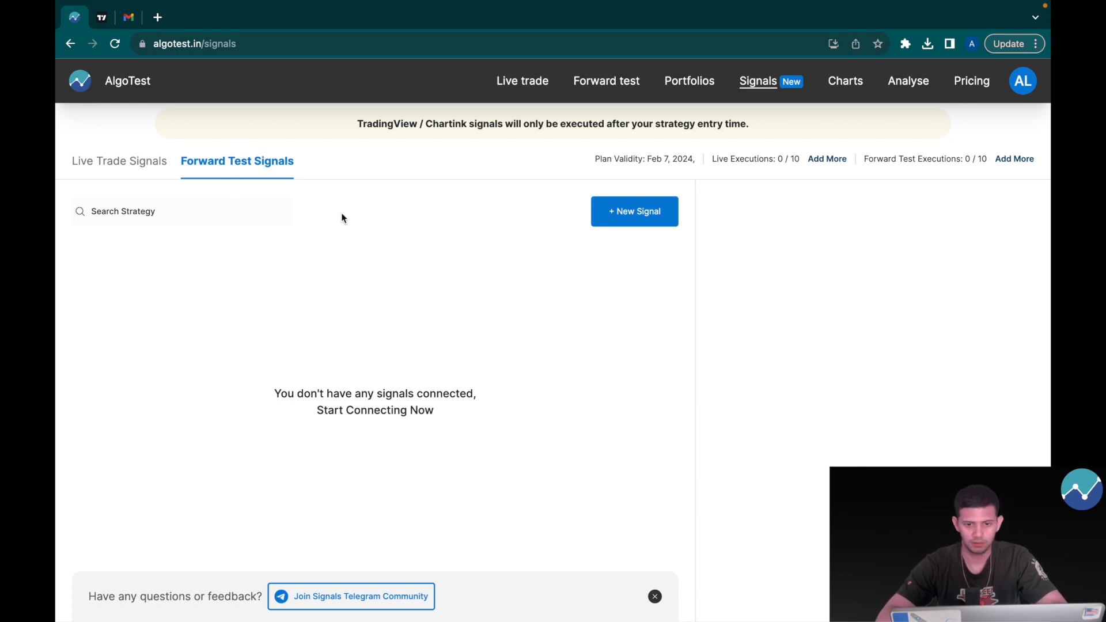
# Start a new signal and preview the New Strategy form with its Banknifty intraday defaults.
pyautogui.click(635, 211)
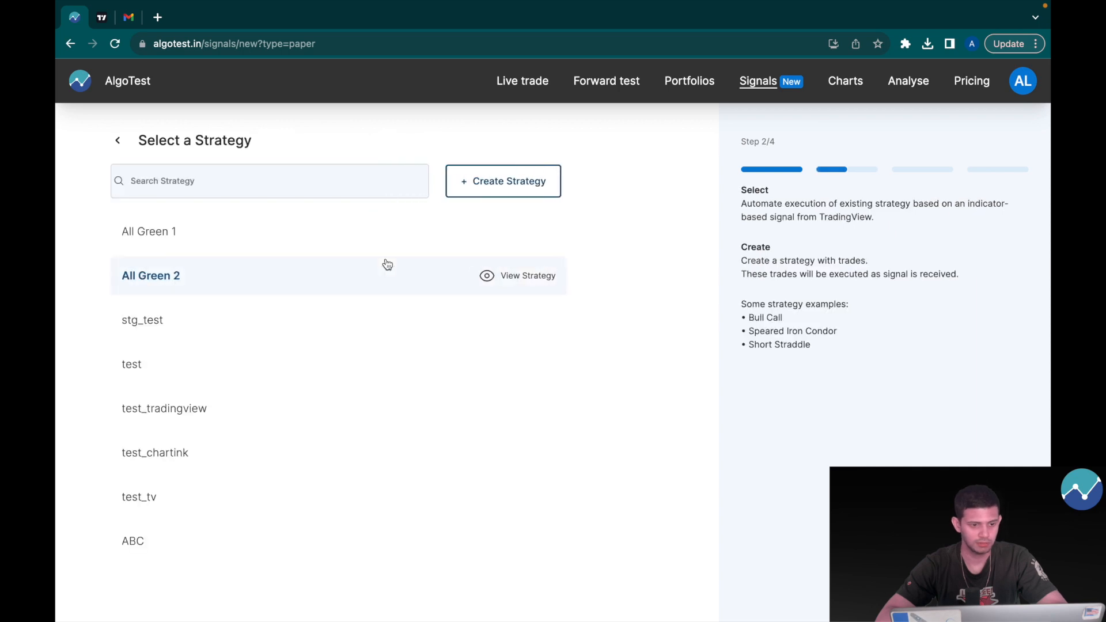
pyautogui.moveTo(239, 486)
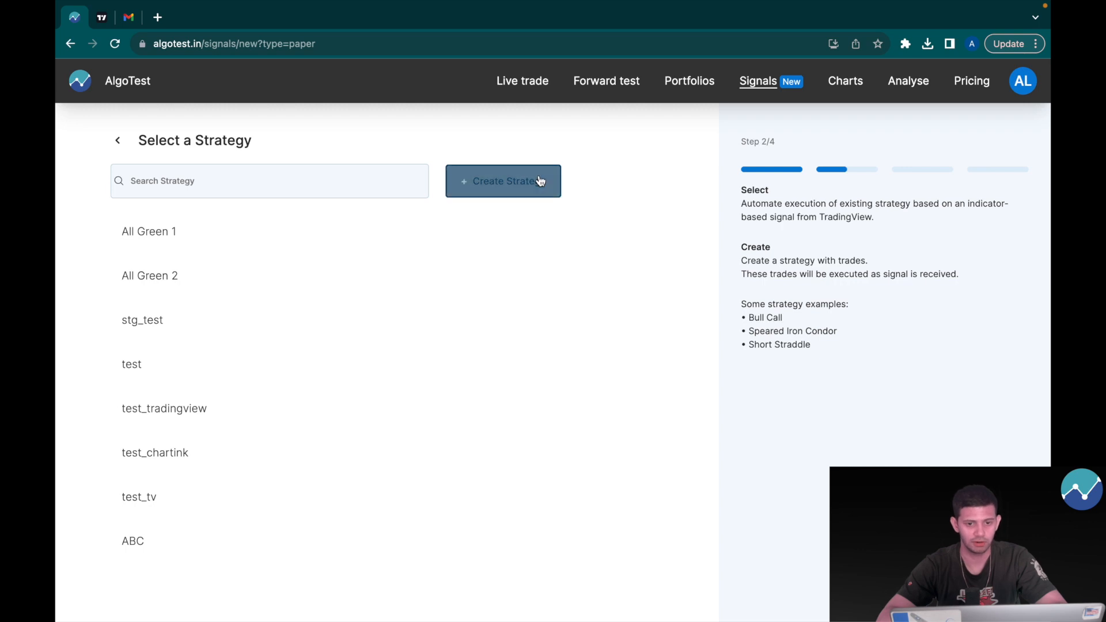
pyautogui.click(503, 181)
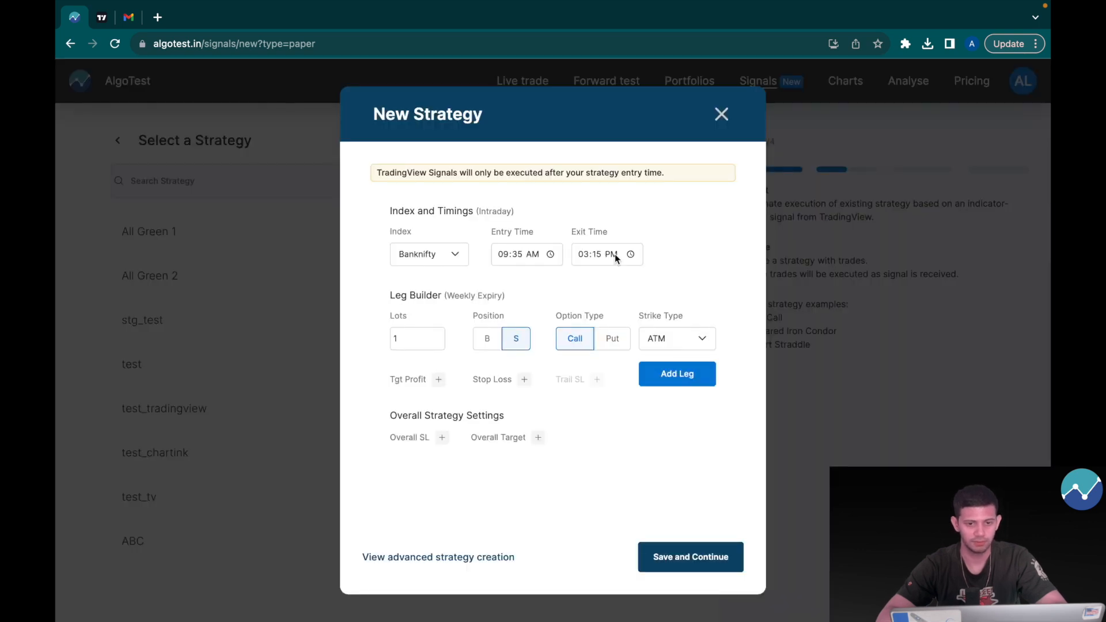
pyautogui.moveTo(665, 426)
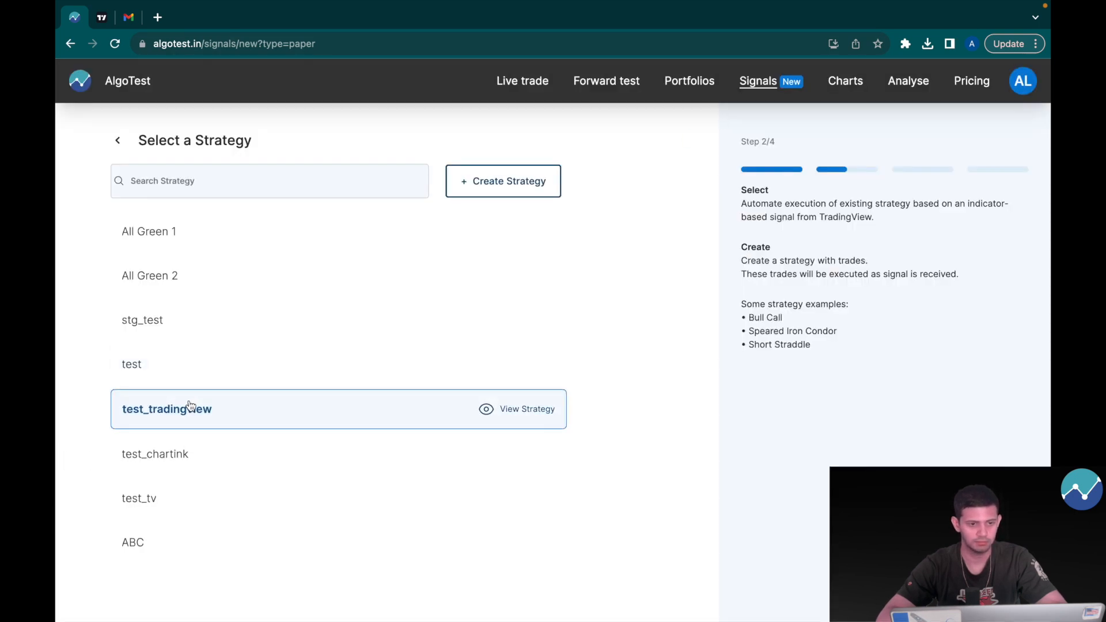
# Attach test_tradingview, save the entry alert name Test_TV_1, and copy its JSON block.
pyautogui.click(191, 409)
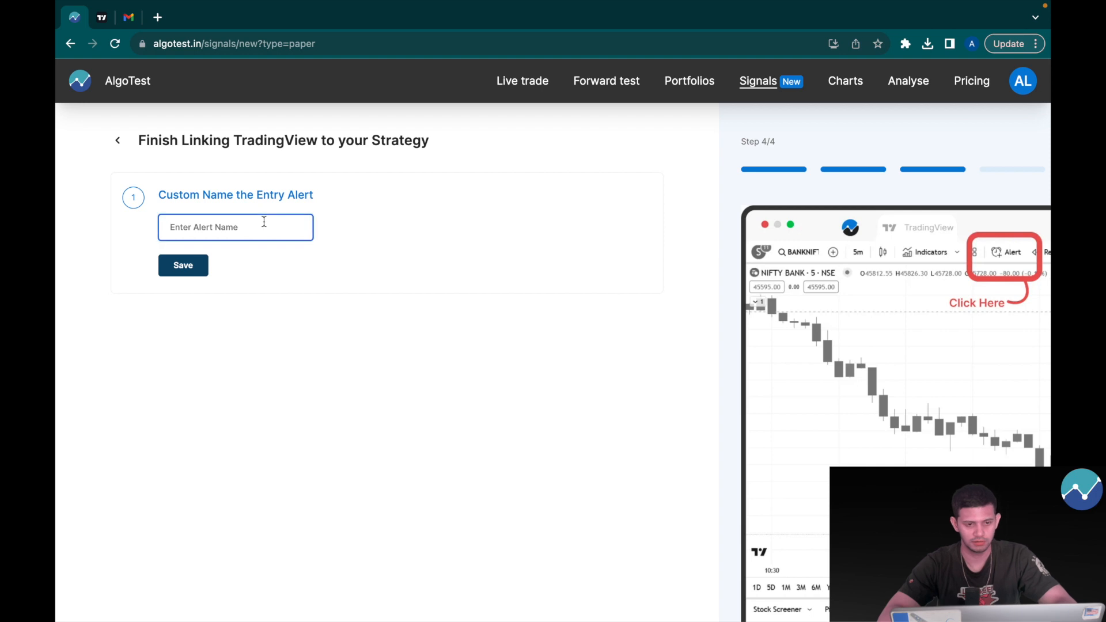
pyautogui.write('Test_TV_1')
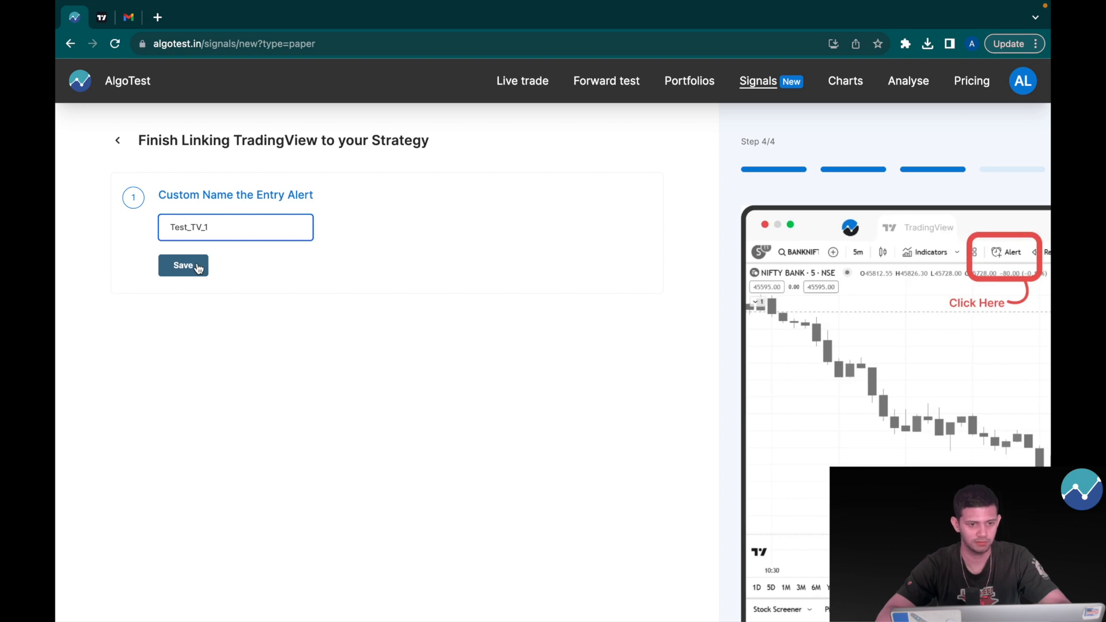
pyautogui.click(184, 265)
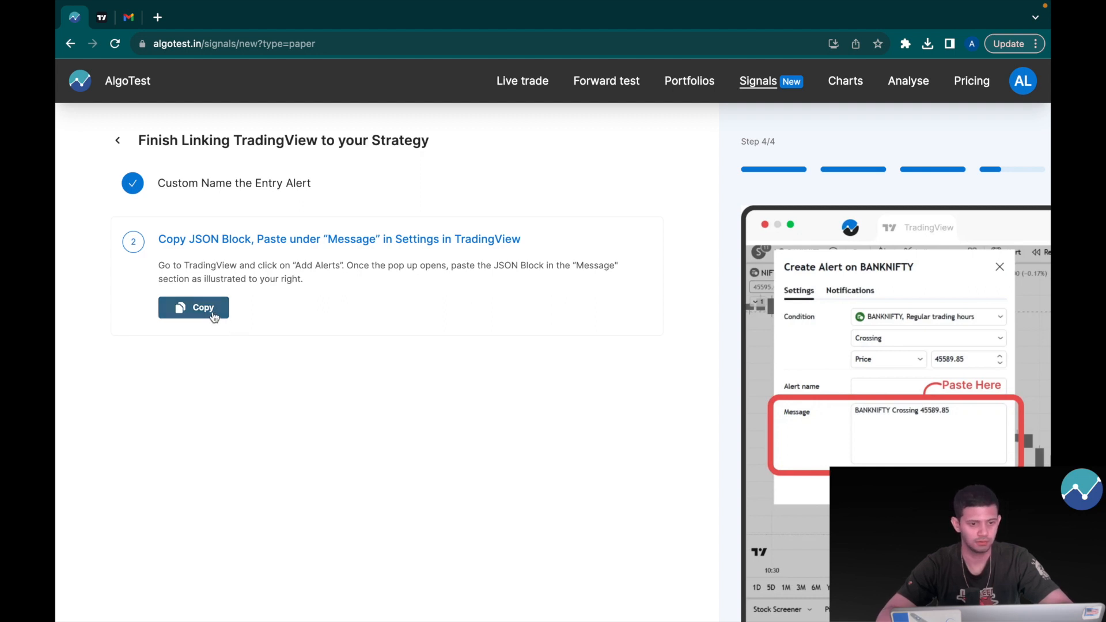
pyautogui.click(194, 307)
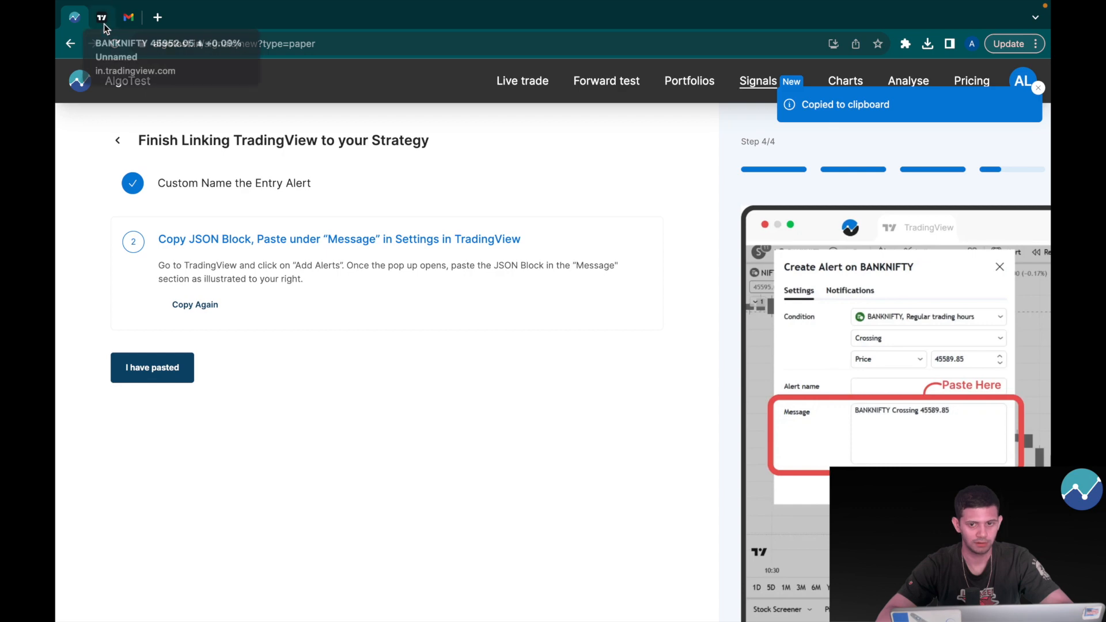
# Create a TradingView BANKNIFTY alert with condition SMA 5 crossing SMA 10.
pyautogui.click(101, 17)
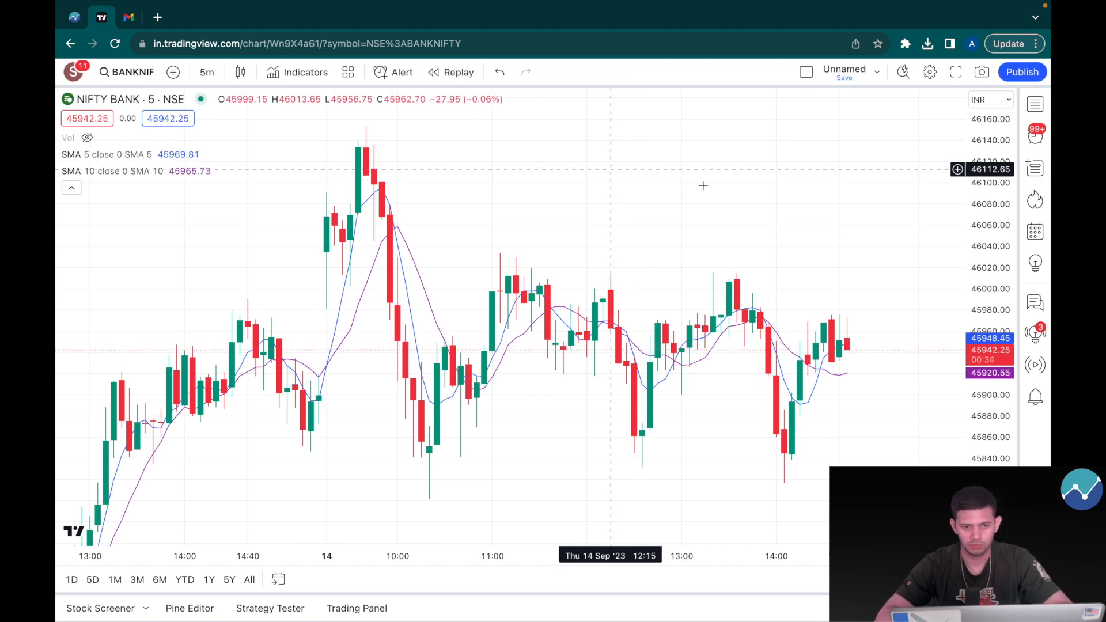
pyautogui.rightClick(704, 185)
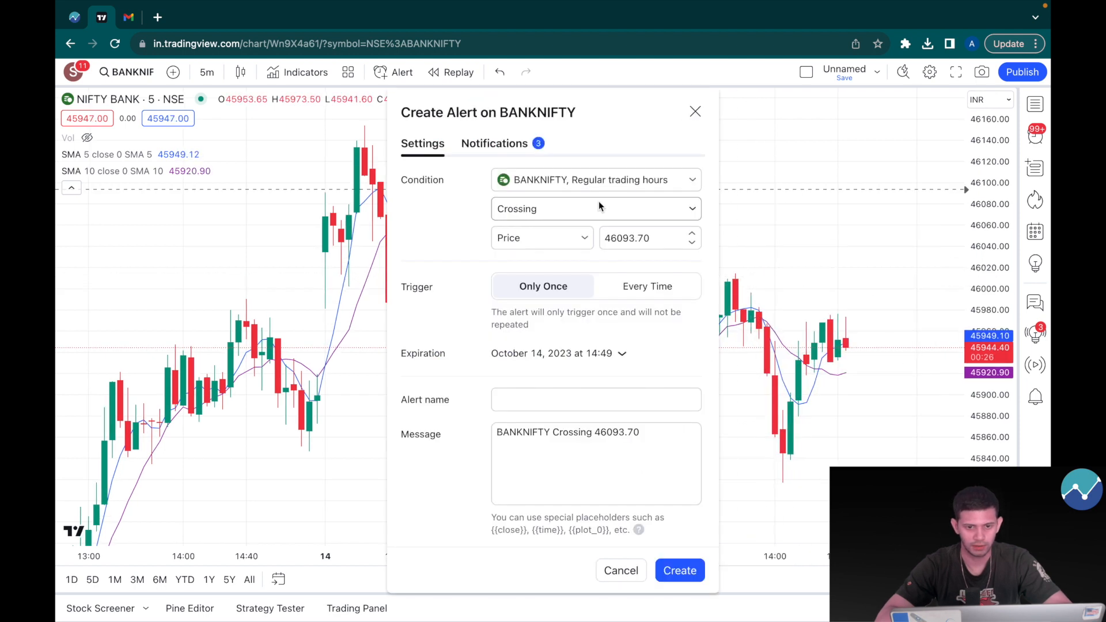
pyautogui.click(597, 179)
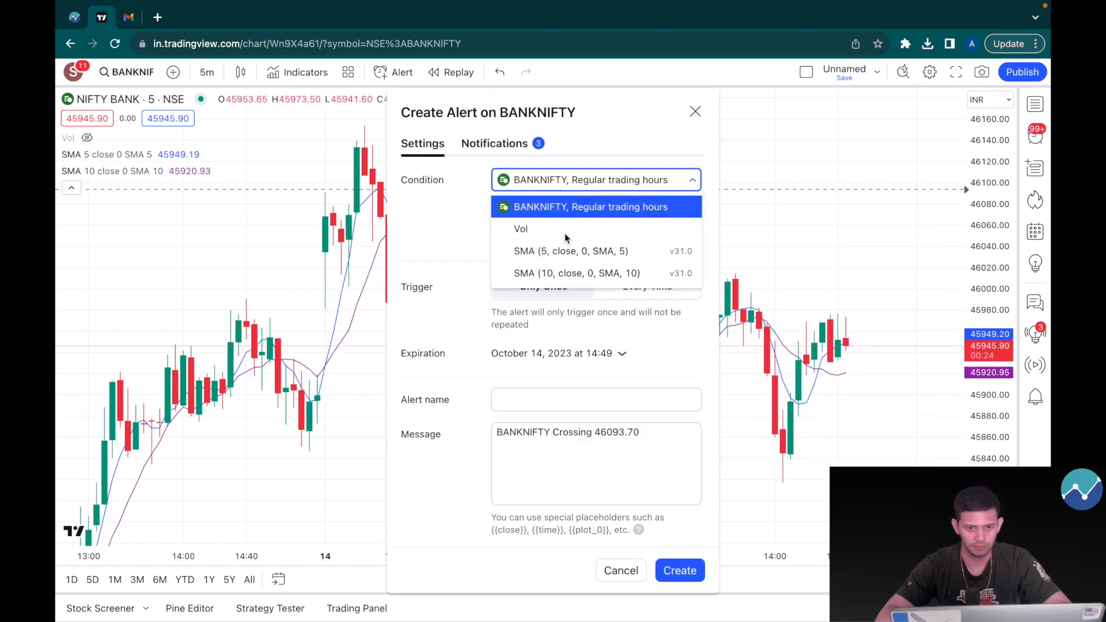
pyautogui.click(571, 251)
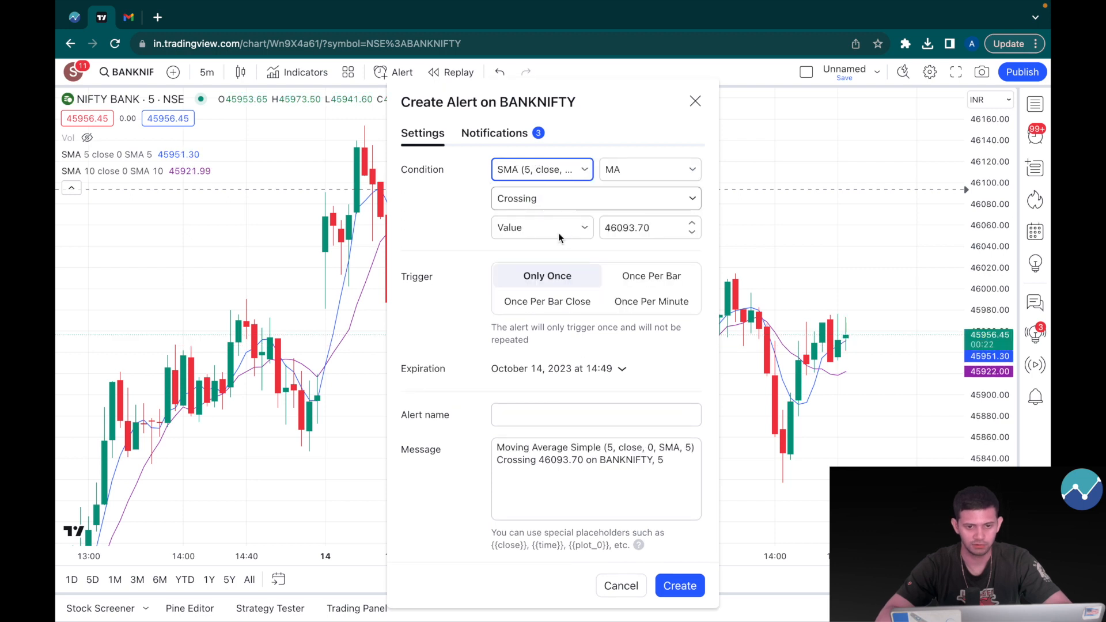
pyautogui.click(542, 228)
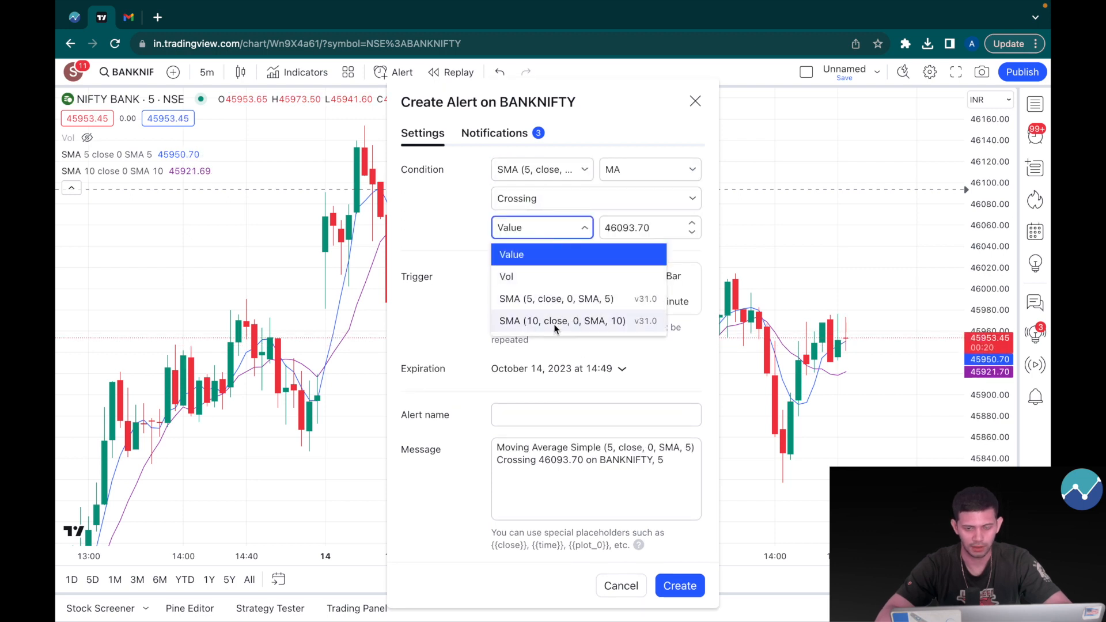
pyautogui.click(562, 321)
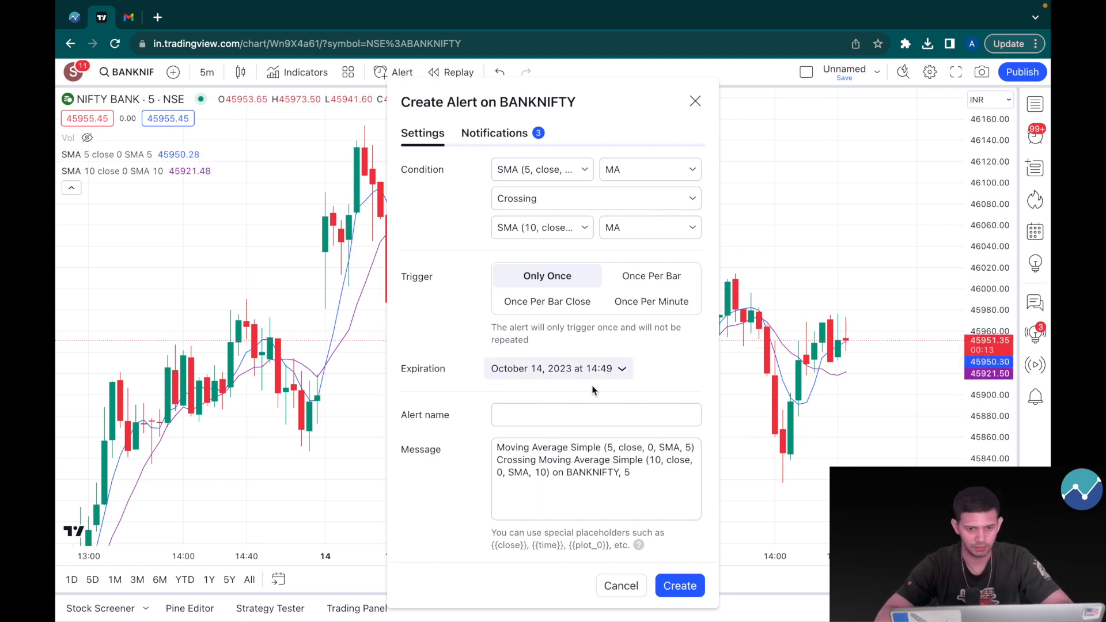
# Paste the access-token JSON with alert_name Test_TV_1 into the alert message.
pyautogui.click(595, 415)
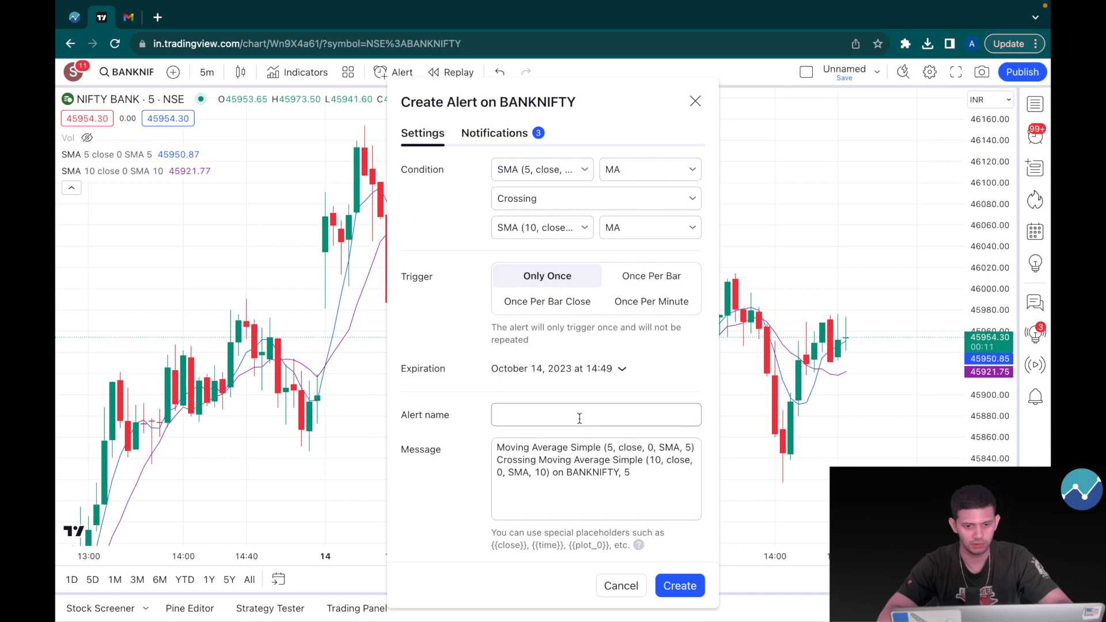
pyautogui.click(579, 415)
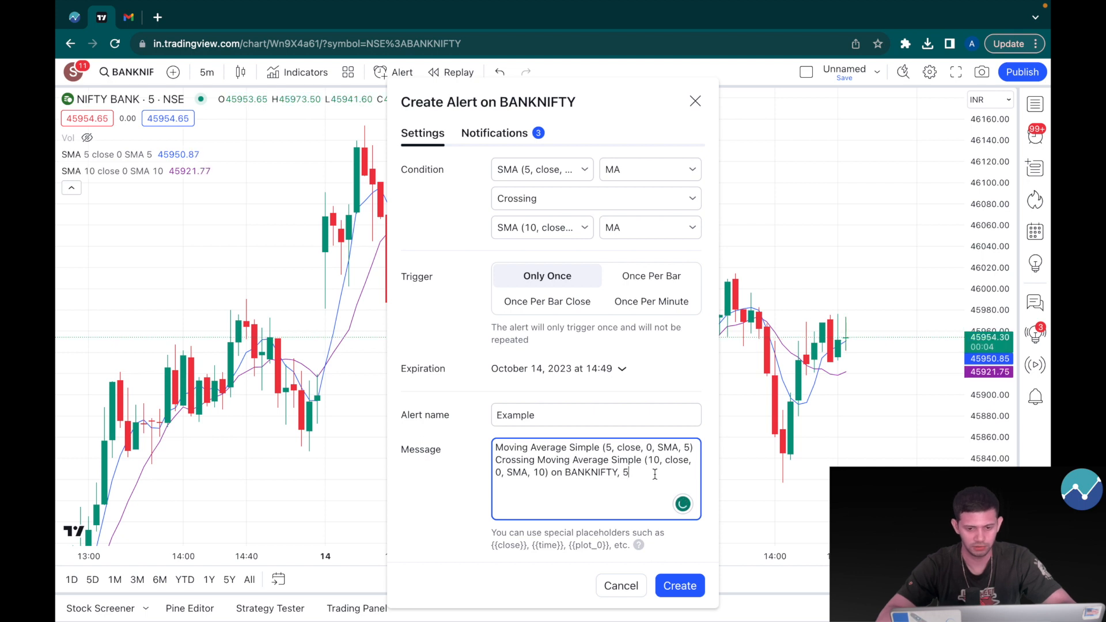
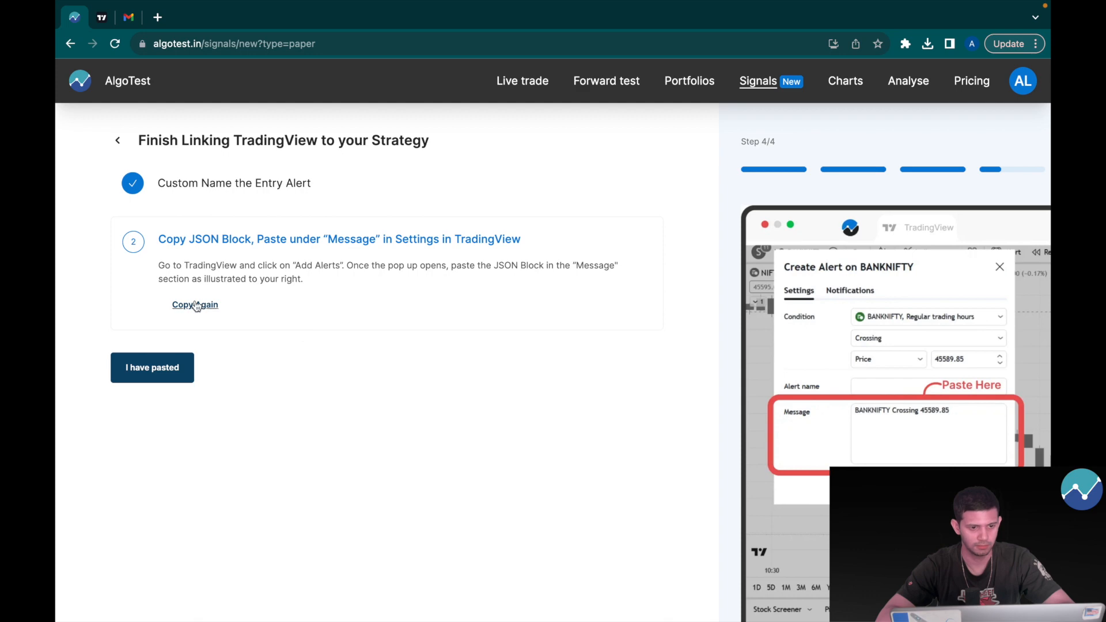
# Confirm the JSON is pasted in AlgoTest and copy the entry webhook URL.
pyautogui.click(195, 305)
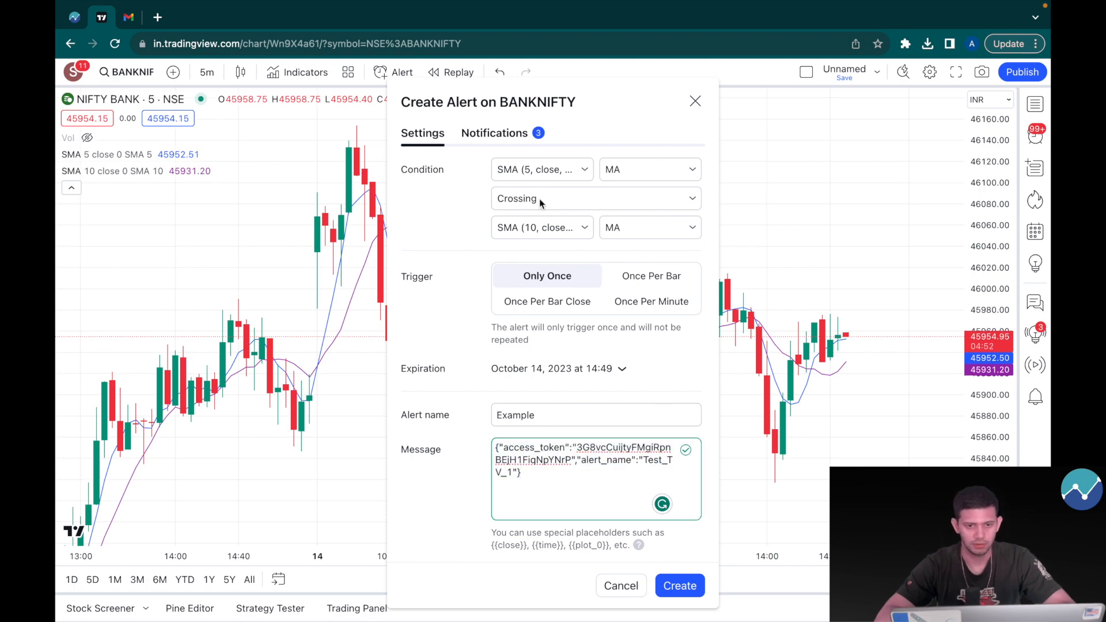
pyautogui.click(76, 15)
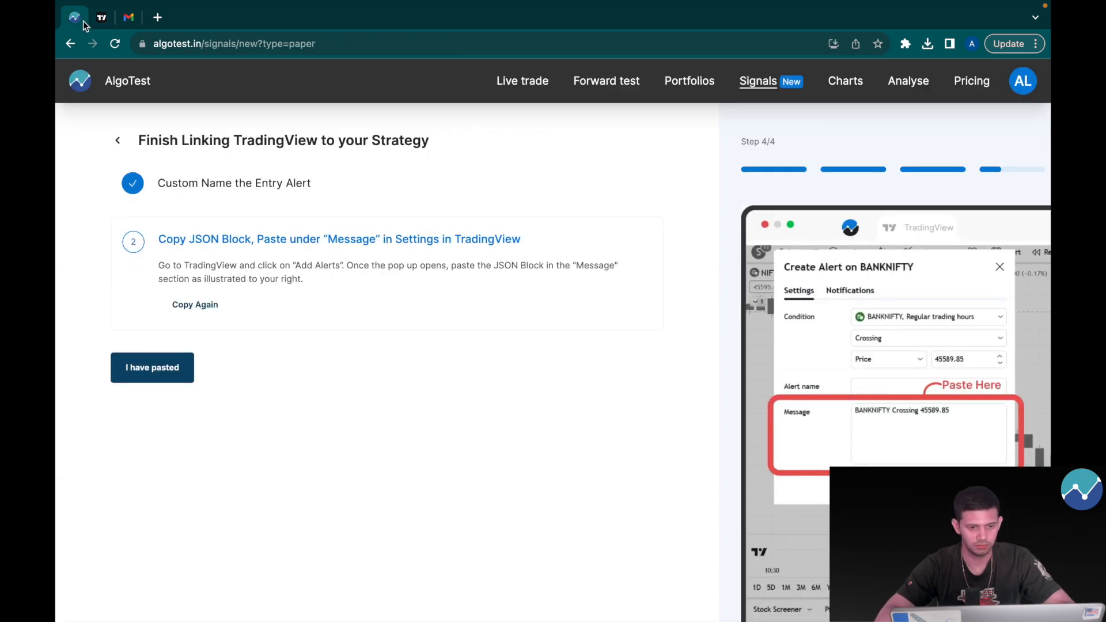
pyautogui.moveTo(165, 382)
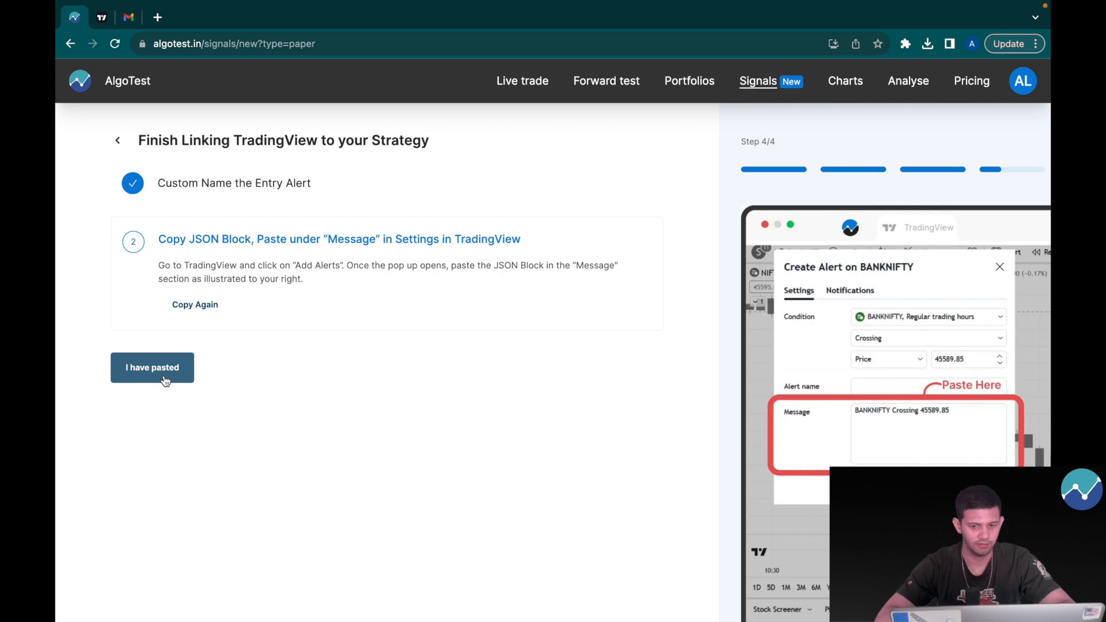
pyautogui.click(152, 368)
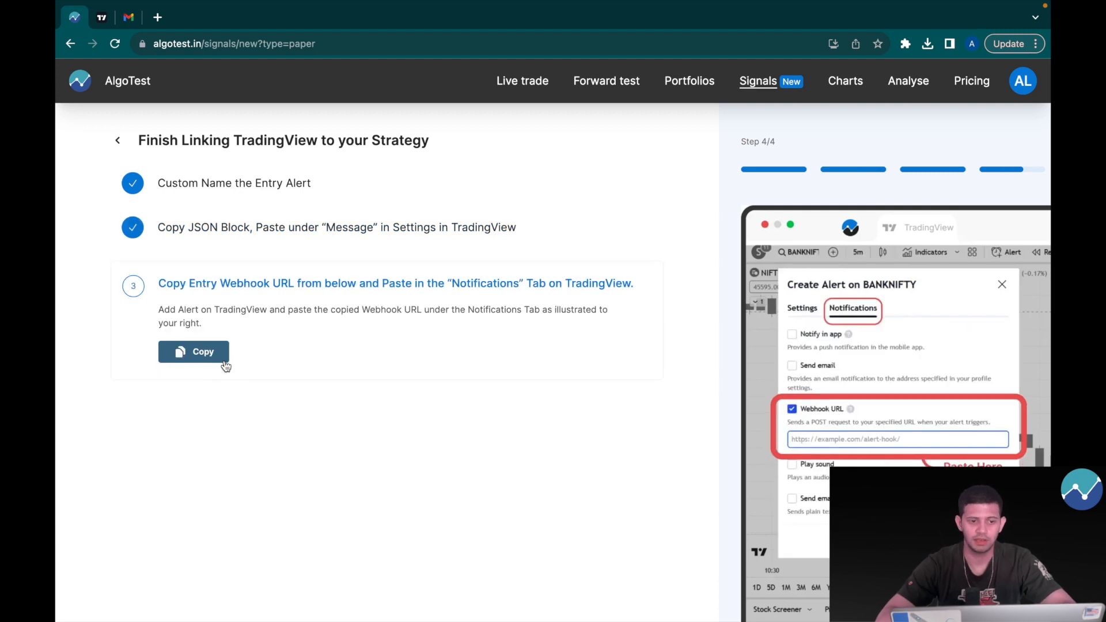
pyautogui.click(194, 351)
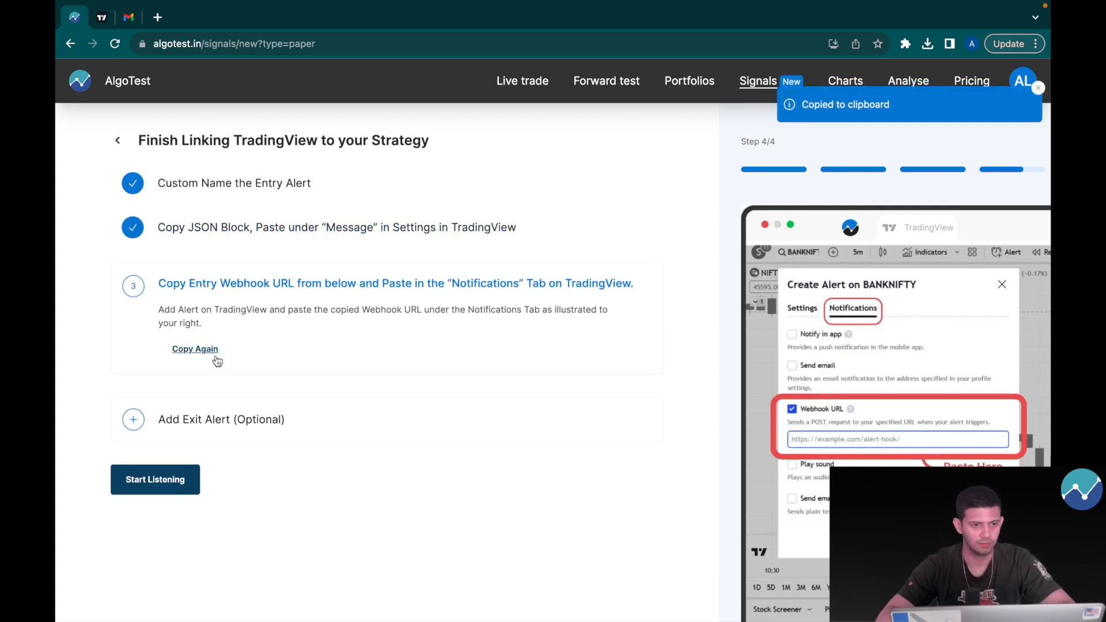
pyautogui.click(102, 18)
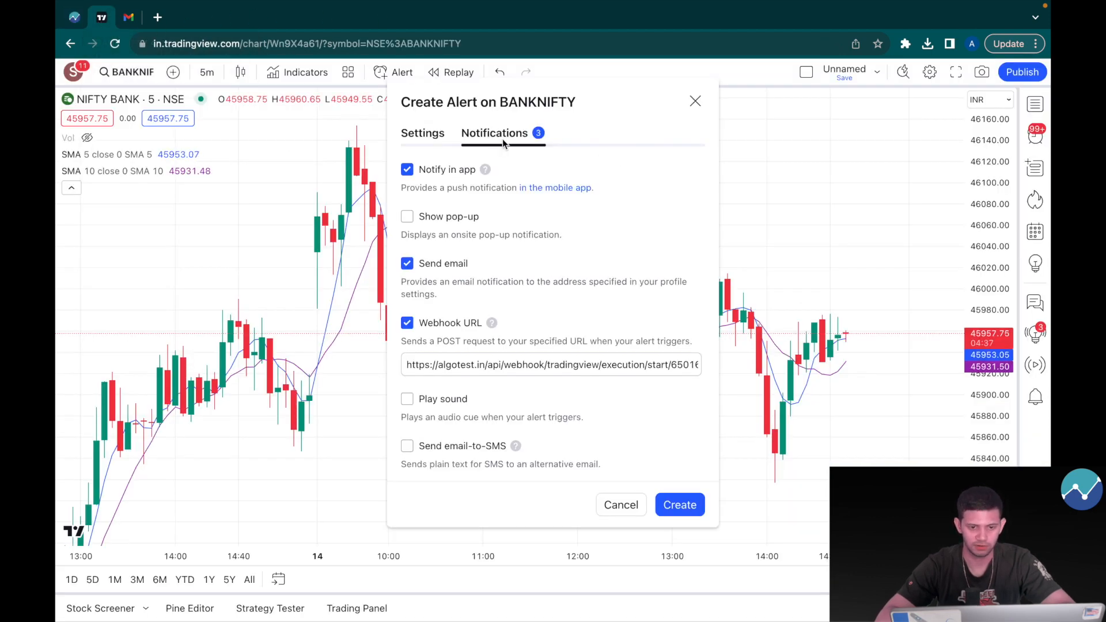
# Verify the AlgoTest webhook URL, review the alert settings, and create the alert.
pyautogui.tripleClick(552, 365)
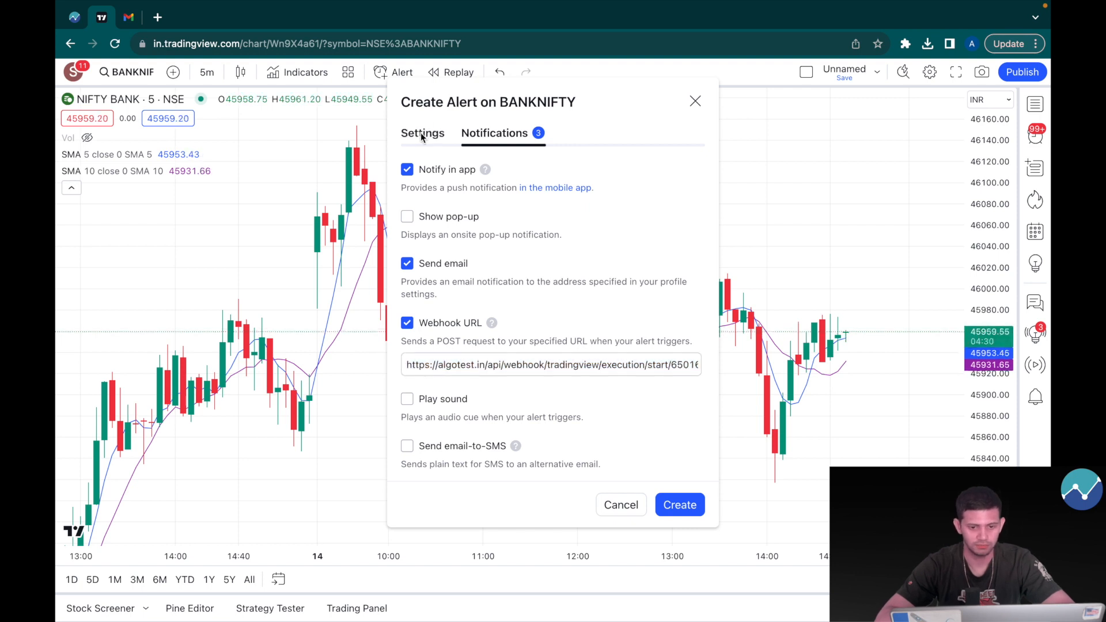
pyautogui.click(423, 134)
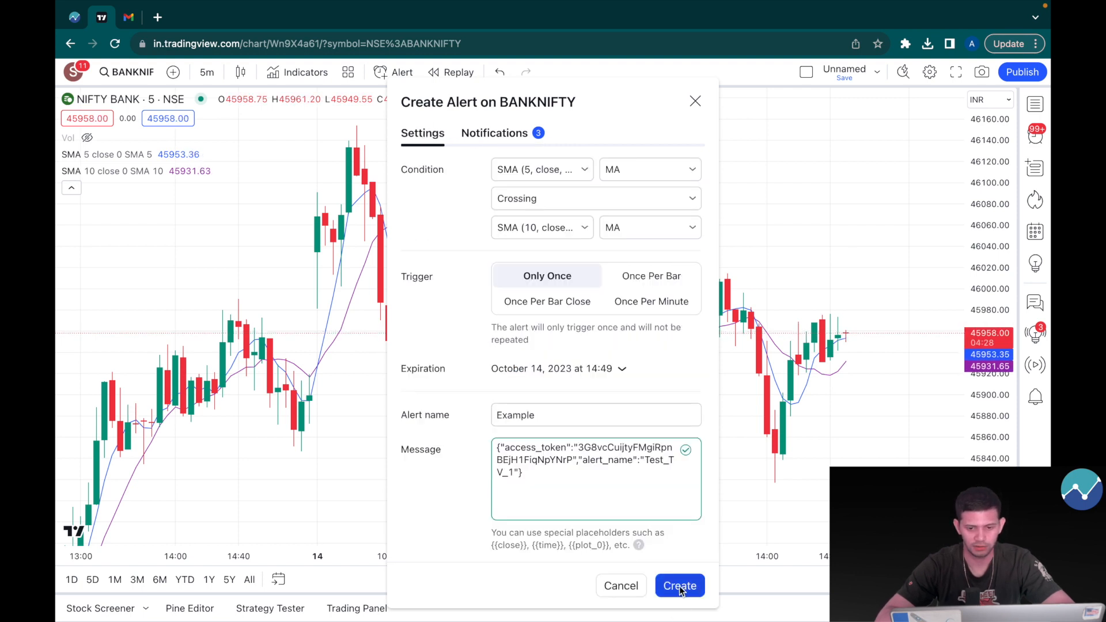
pyautogui.click(680, 585)
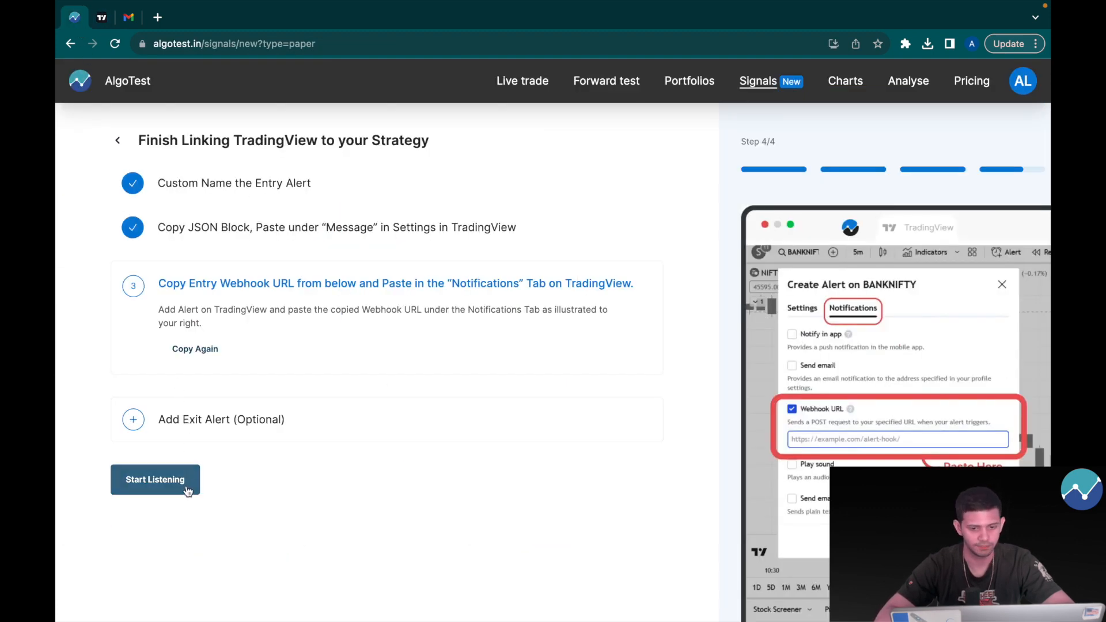
pyautogui.moveTo(233, 448)
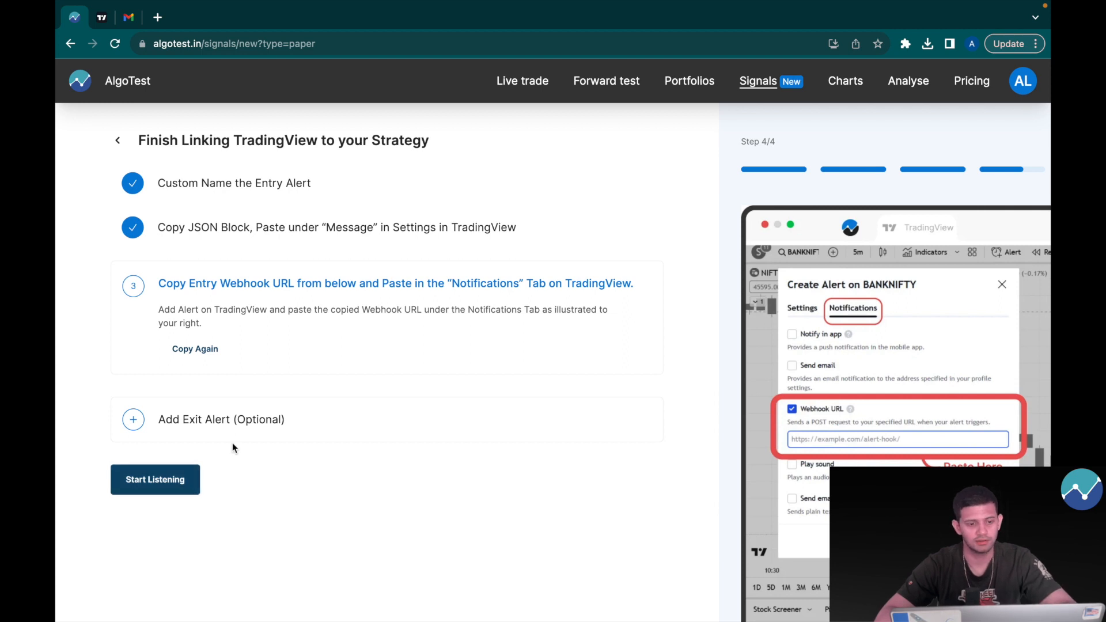
pyautogui.moveTo(277, 486)
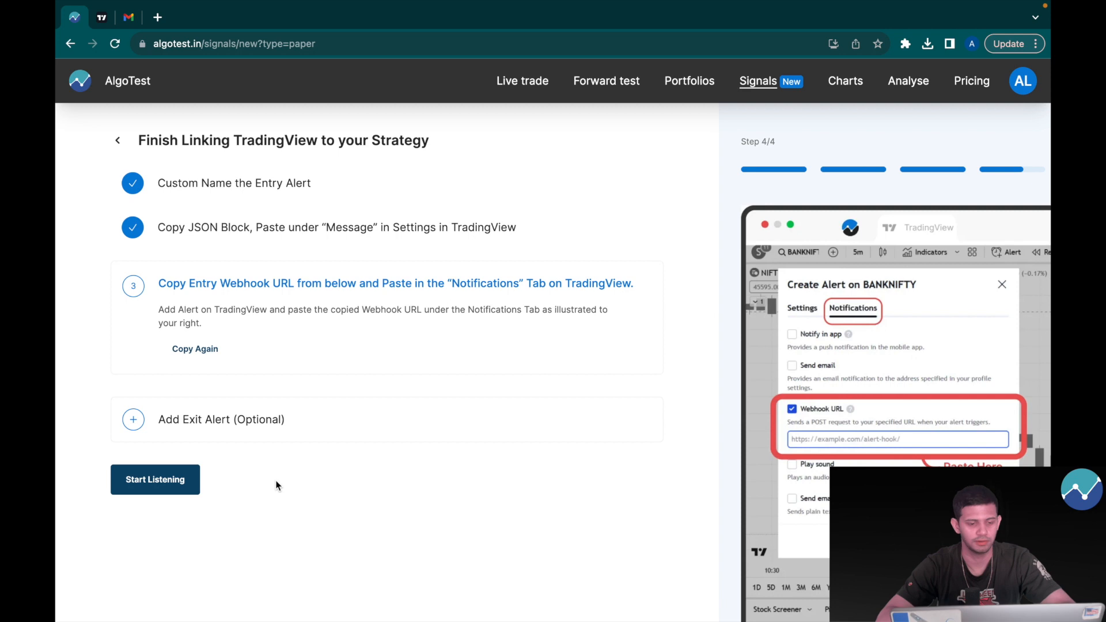
pyautogui.moveTo(183, 479)
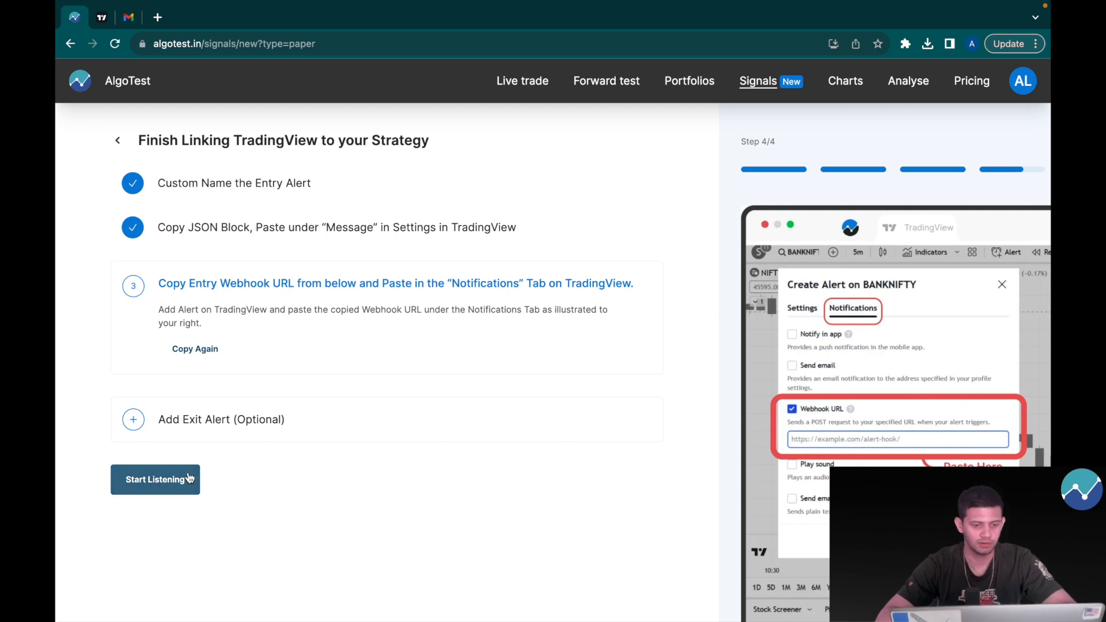
# Start listening so test_tradingview appears under Forward Test Signals.
pyautogui.click(155, 480)
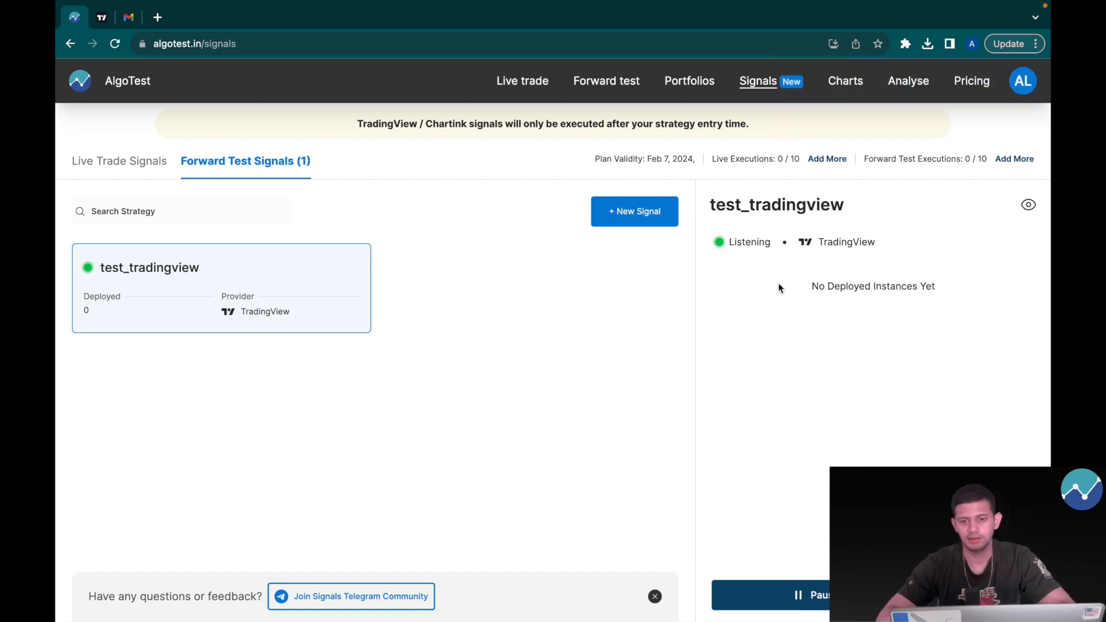
pyautogui.moveTo(779, 275)
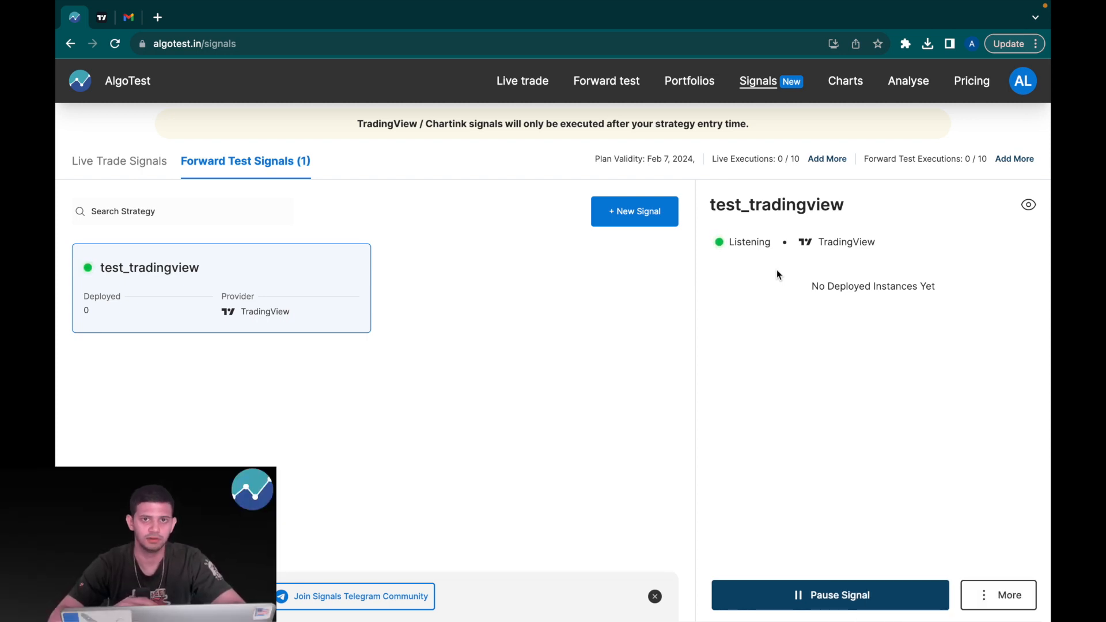
pyautogui.moveTo(831, 483)
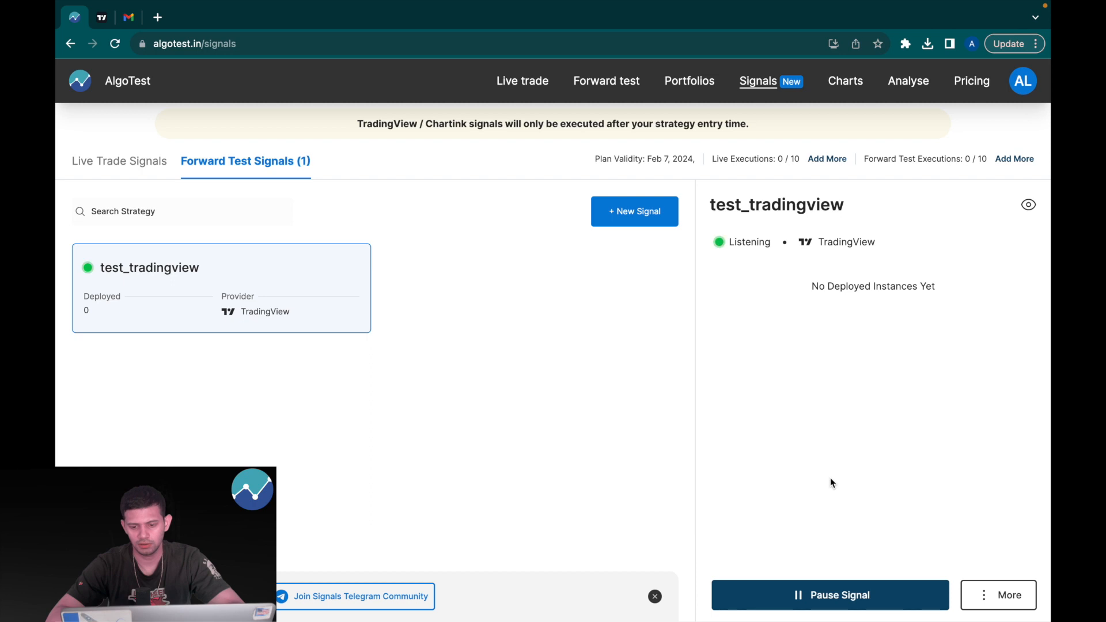
pyautogui.moveTo(836, 516)
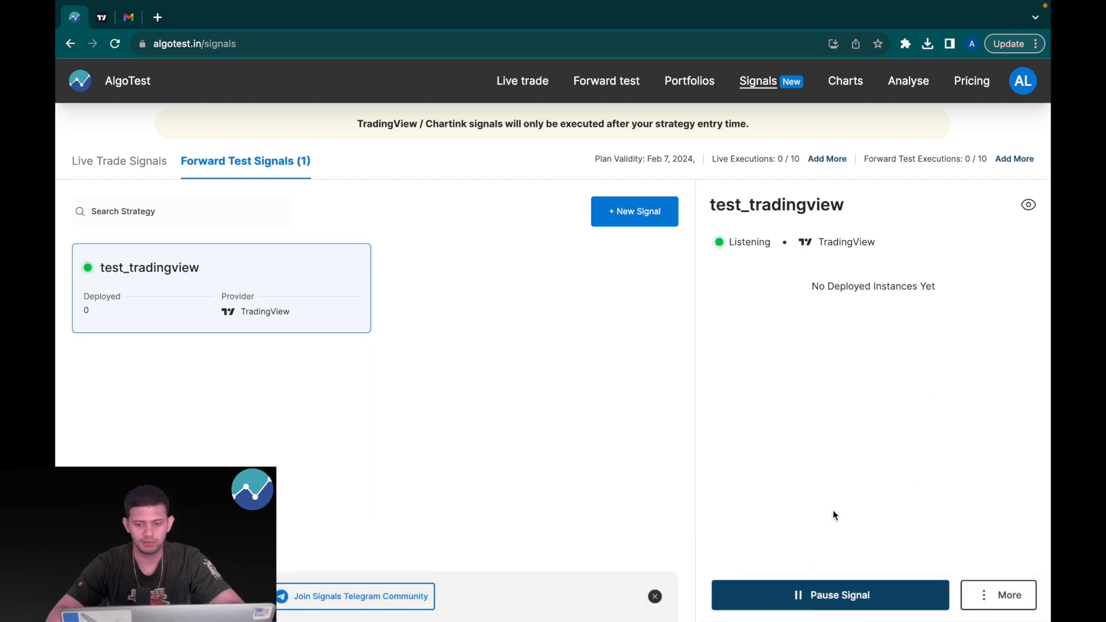
pyautogui.click(832, 595)
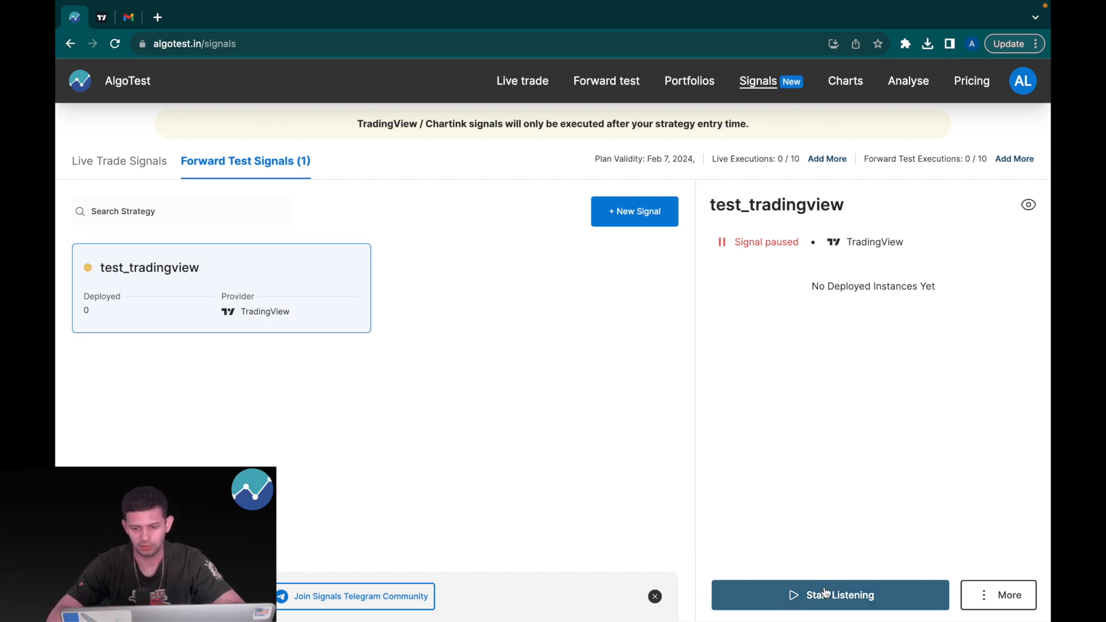
pyautogui.click(832, 611)
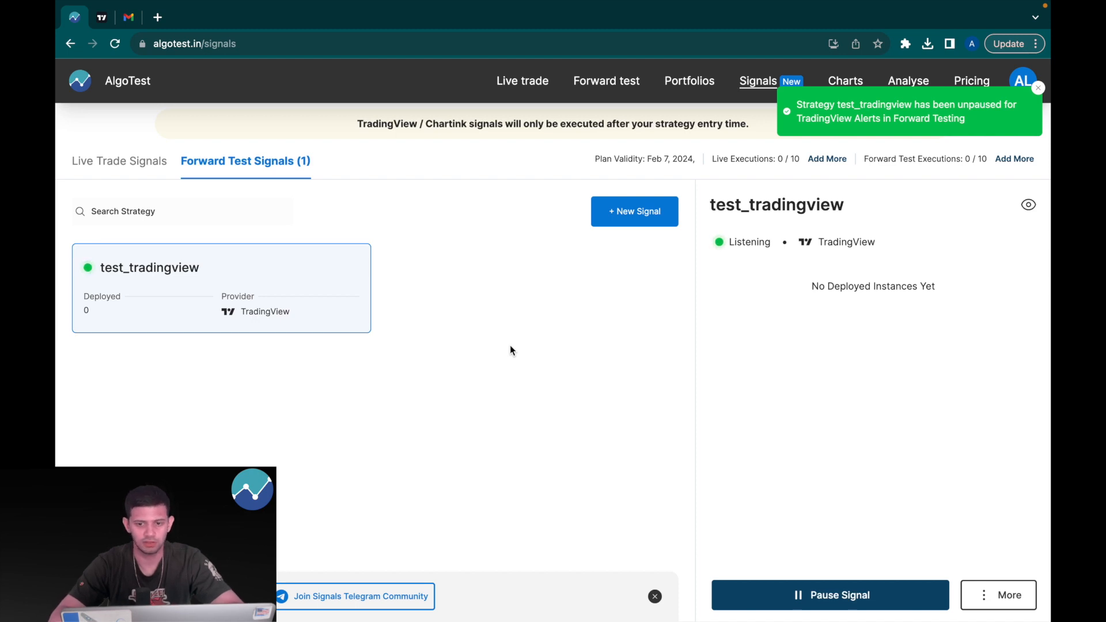
pyautogui.click(1038, 87)
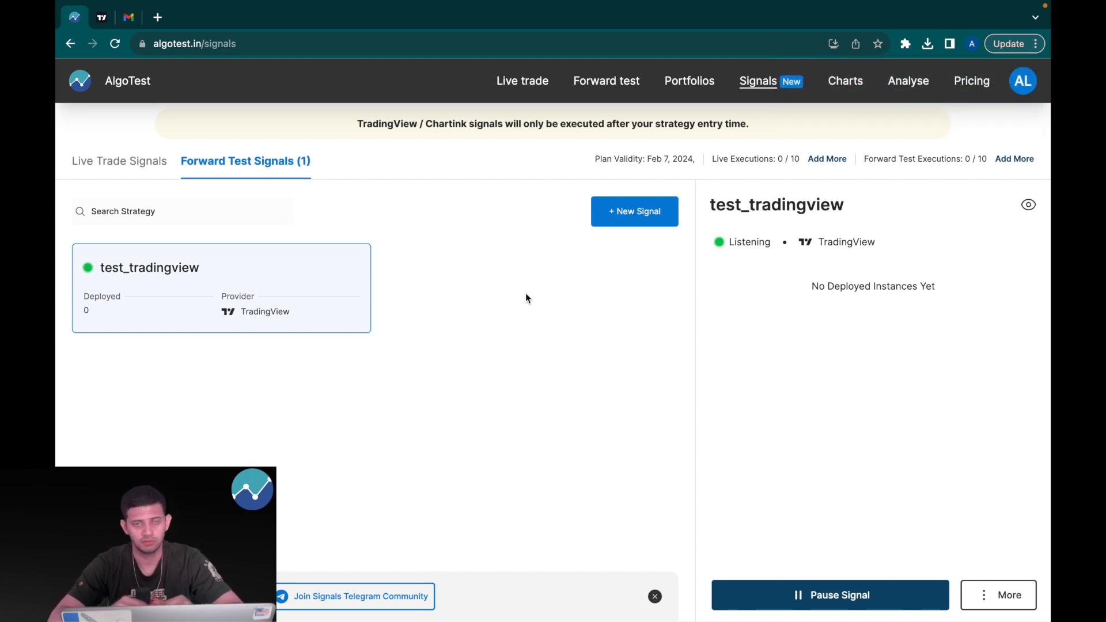